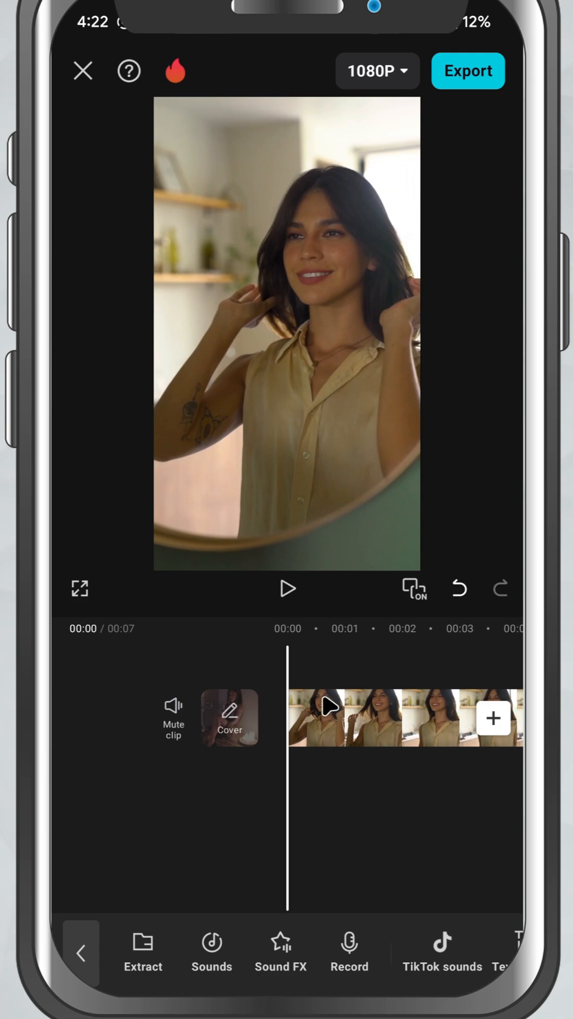
mouse_move(341, 720)
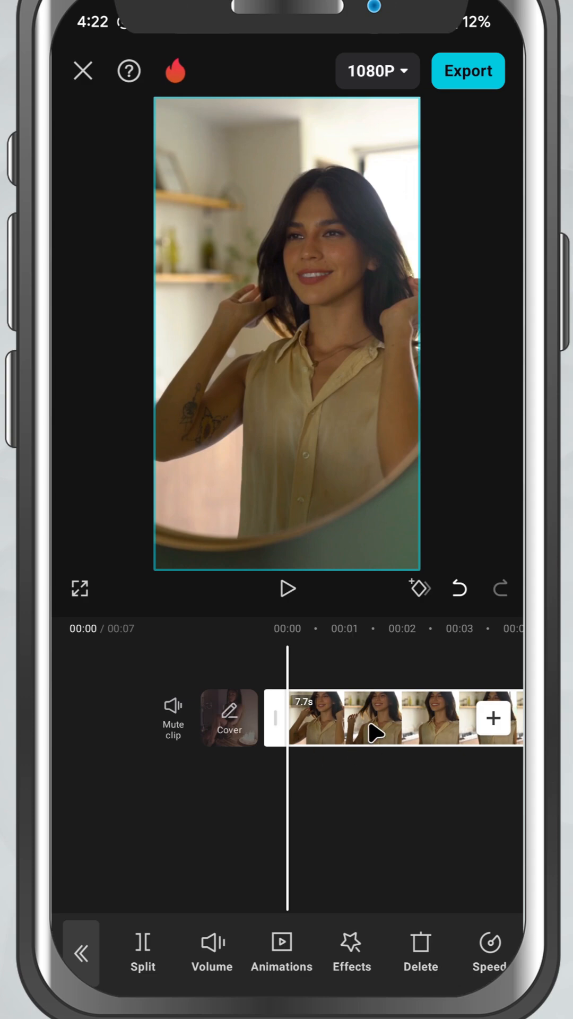
mouse_move(357, 786)
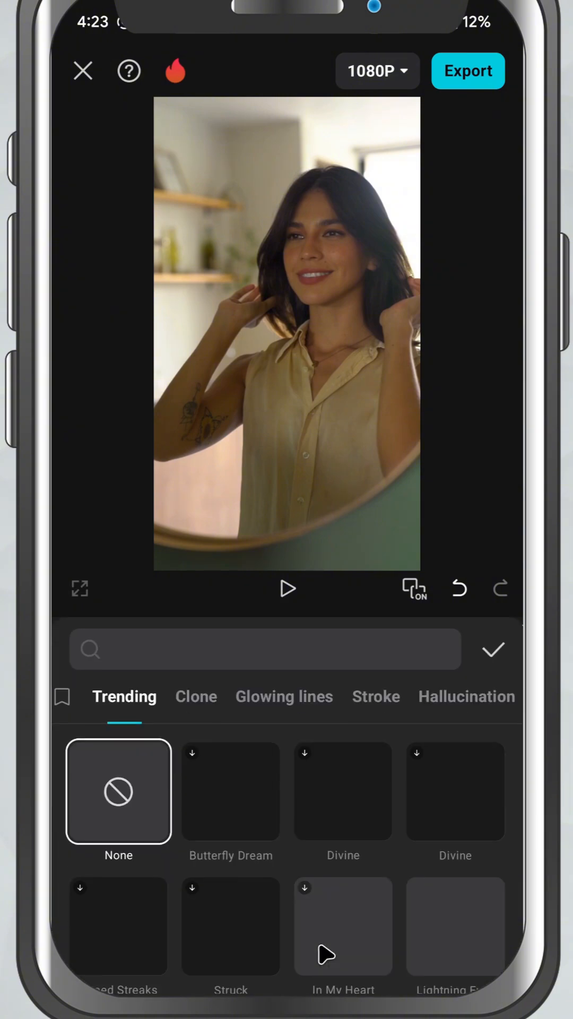
Step: Search the effects library for 'face mosaic' and apply the Face Mosaic body effect to the clip
left_click(265, 649)
type("face mosaic")
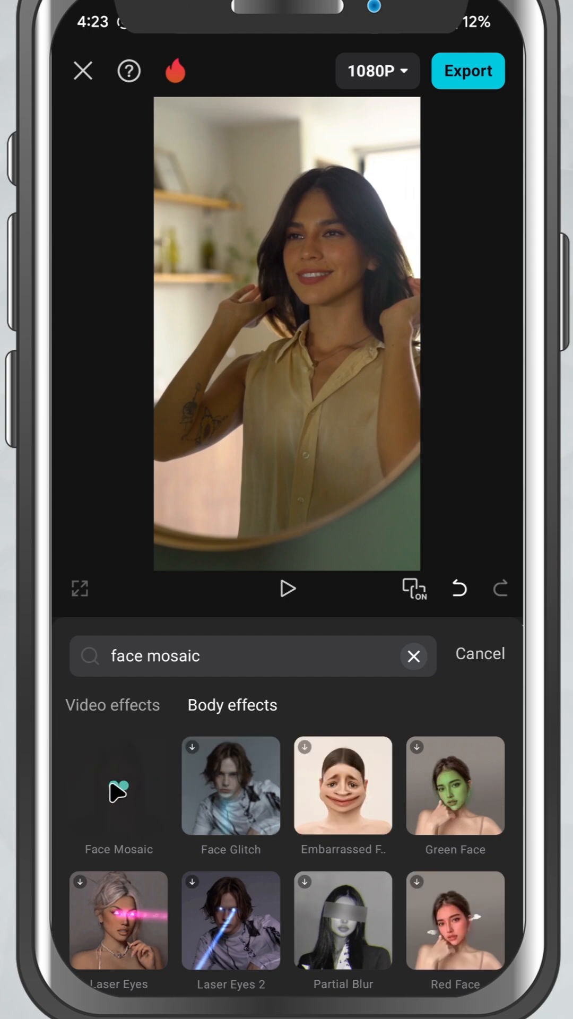
left_click(117, 785)
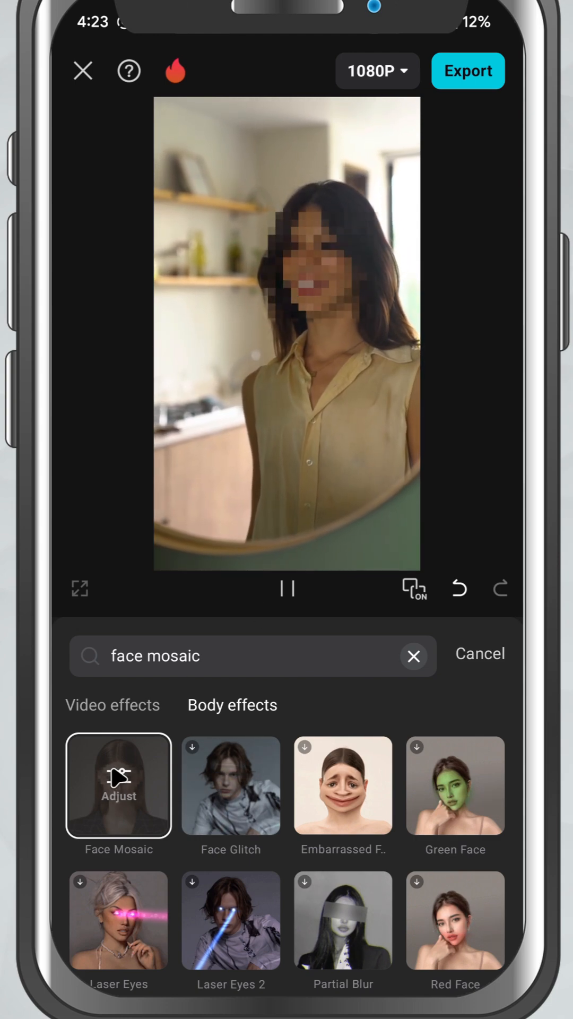
Step: Adjust the Face Mosaic Range slider through 63, 81, 18, 78 and 96, settling at 79
left_click(118, 785)
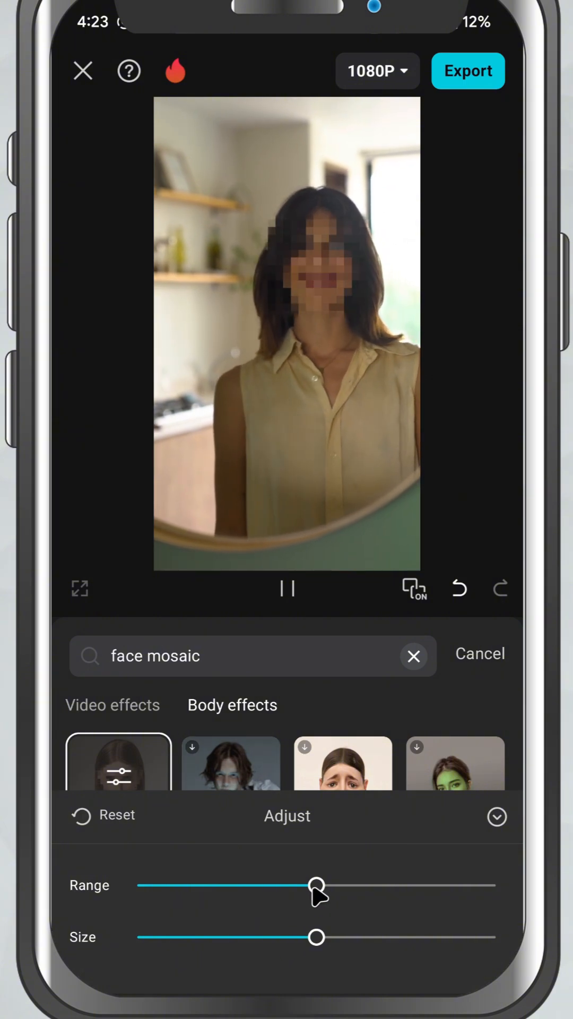
left_click_drag(316, 885, 361, 885)
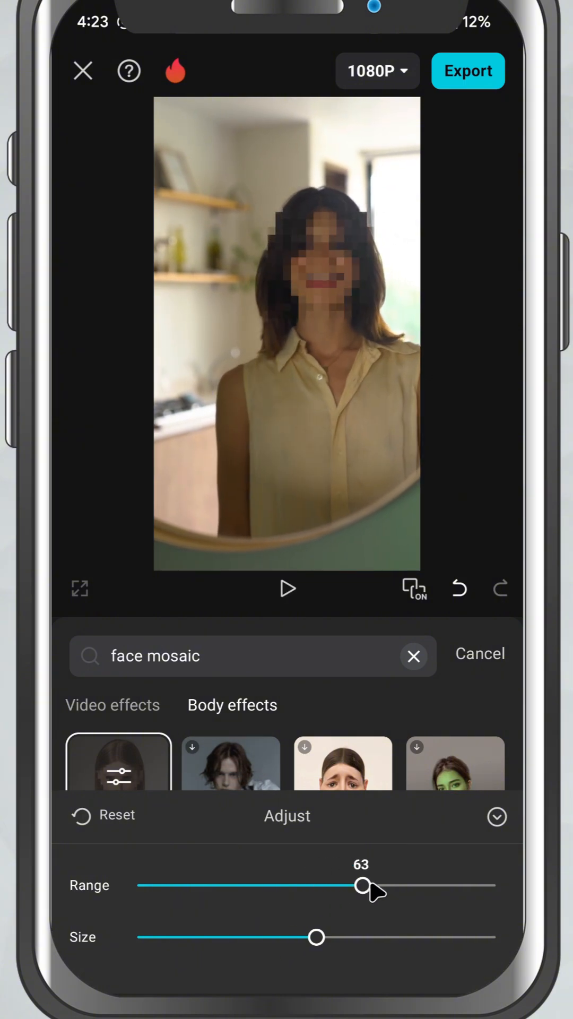
left_click_drag(362, 885, 425, 885)
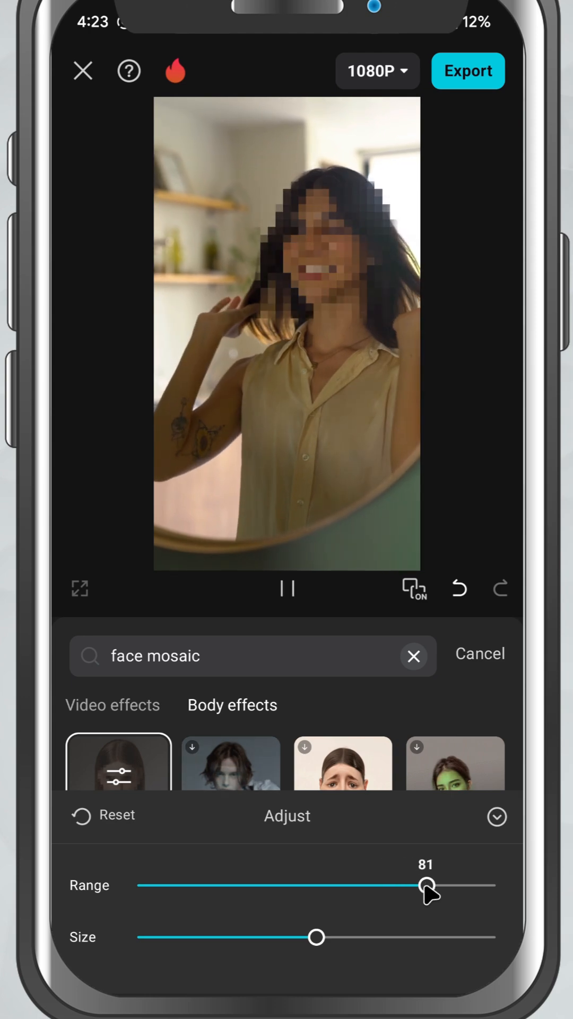
left_click_drag(425, 884, 198, 885)
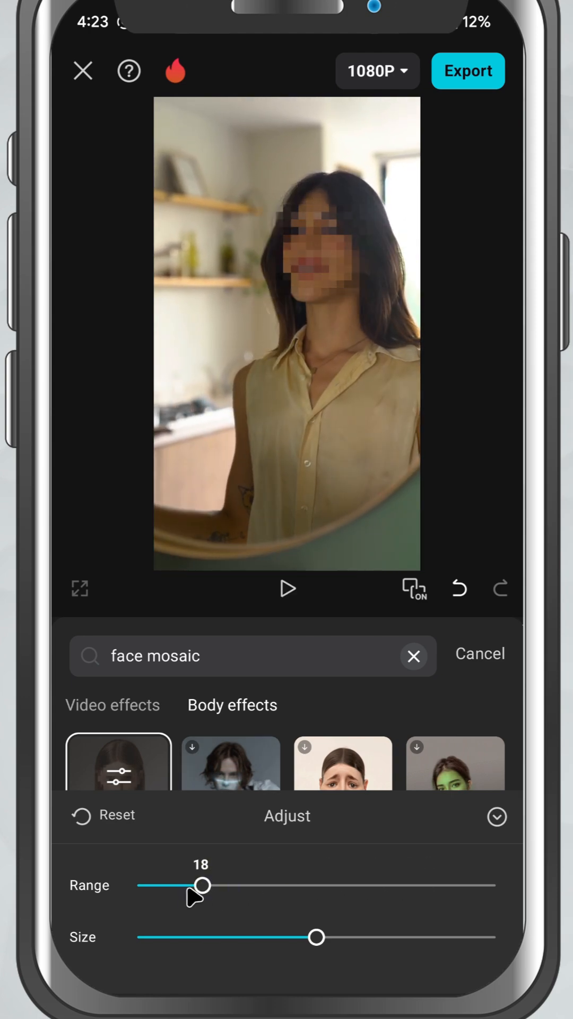
left_click_drag(200, 885, 416, 885)
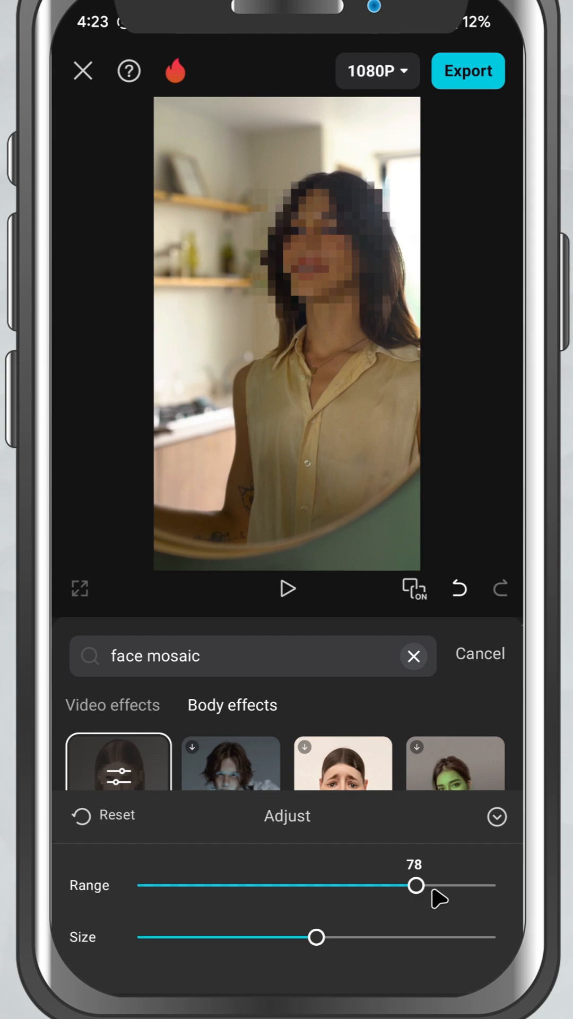
left_click_drag(415, 885, 479, 885)
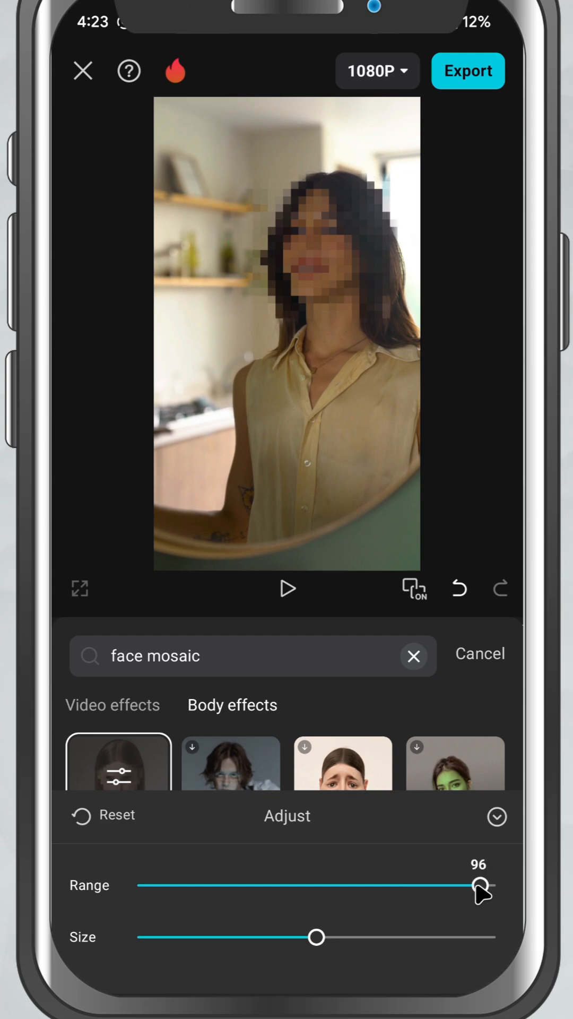
left_click_drag(481, 885, 432, 885)
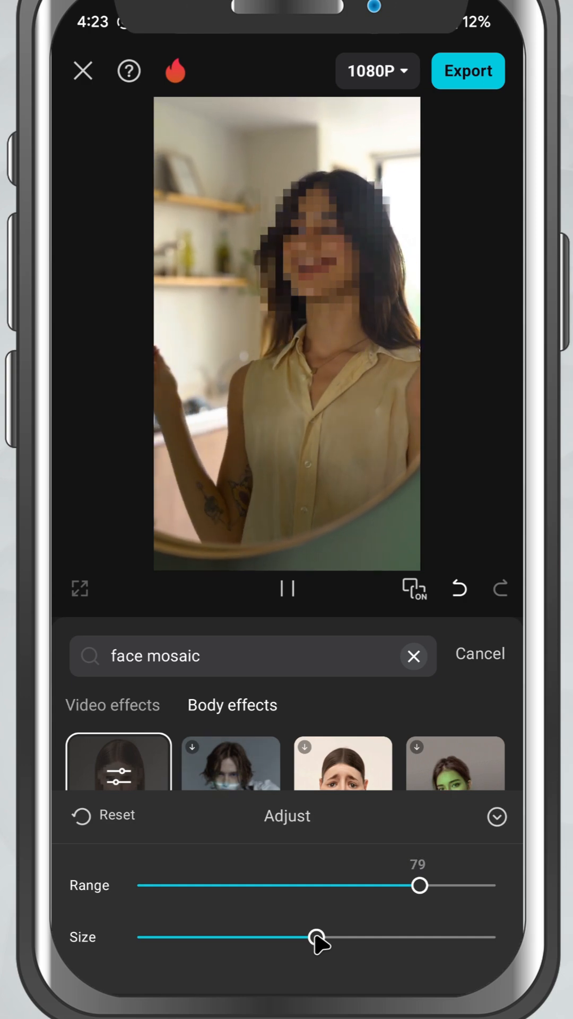
Step: Reduce the mosaic range to 59 and, after trying sizes 54, 0 and 5, set the size to 65
left_click_drag(318, 937, 441, 937)
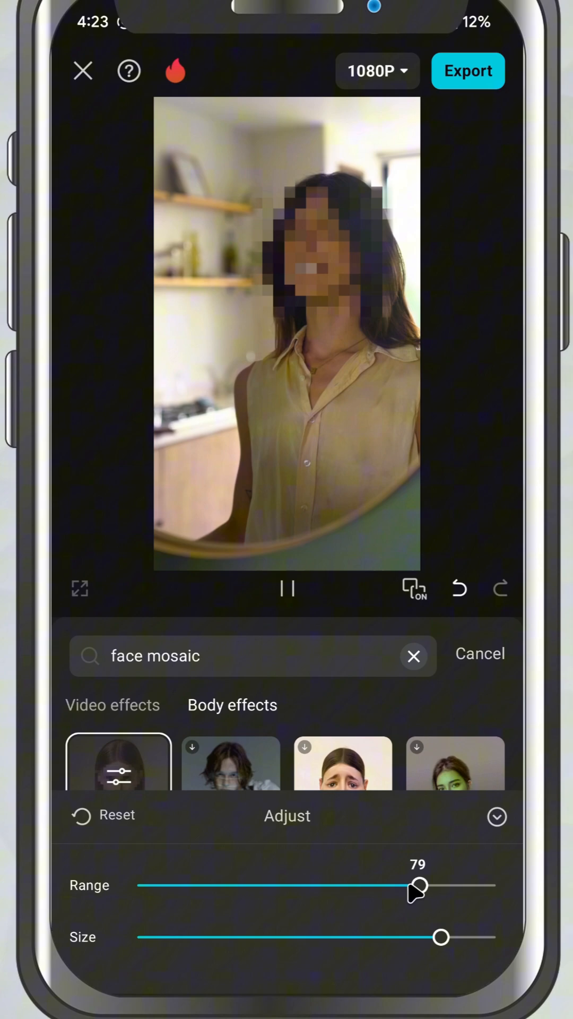
left_click_drag(417, 884, 348, 885)
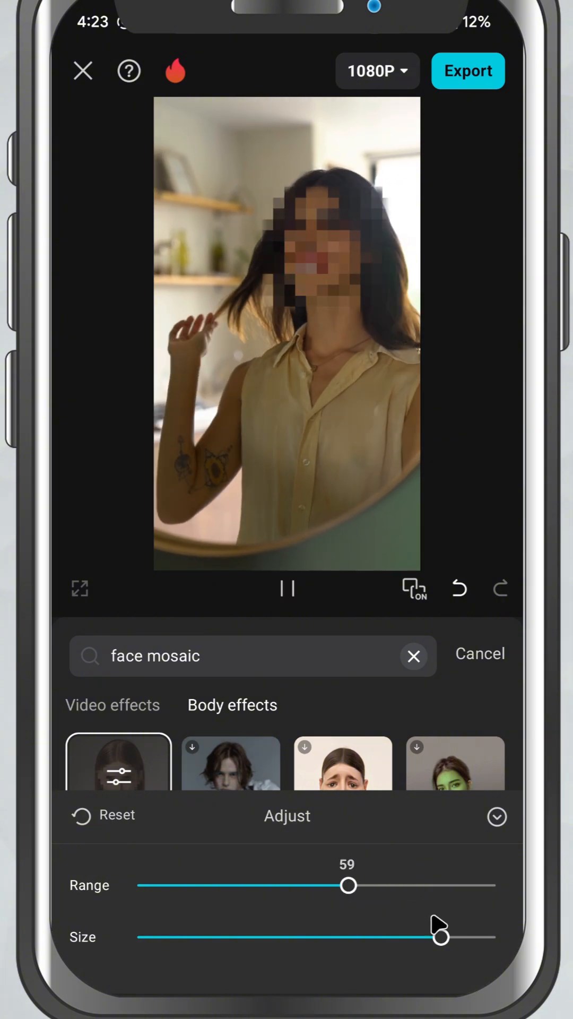
left_click_drag(439, 936, 332, 935)
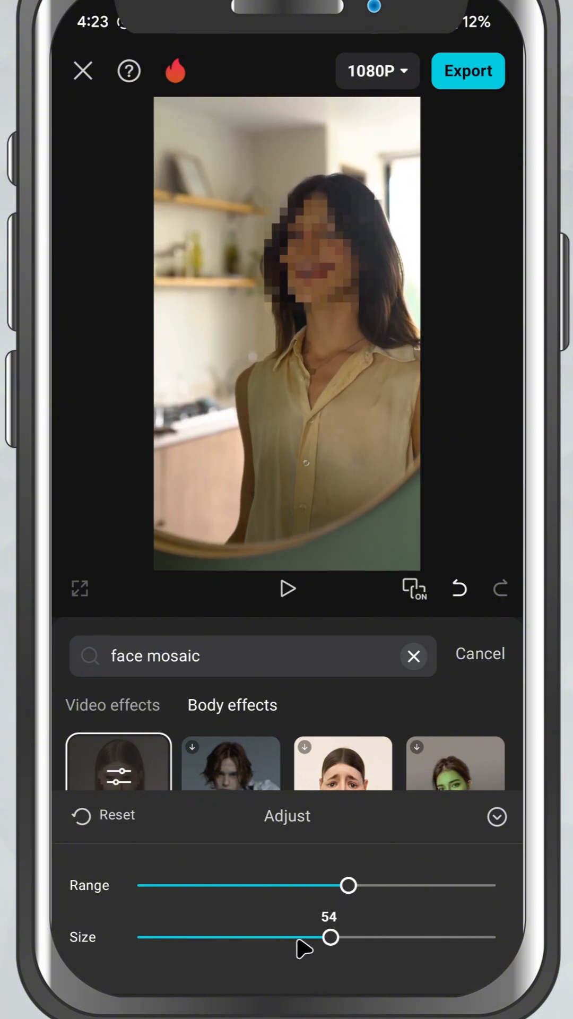
left_click_drag(333, 936, 138, 936)
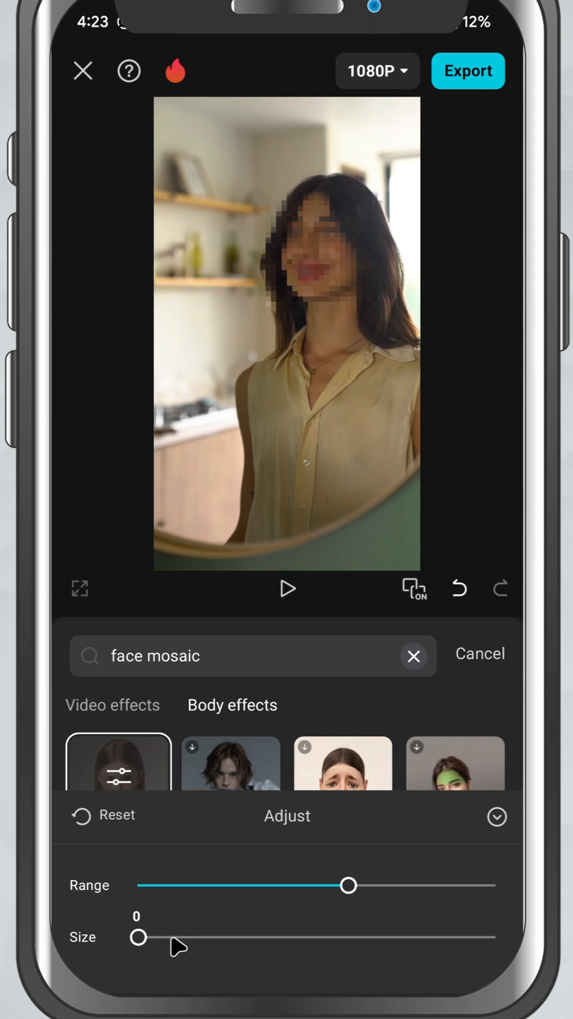
left_click_drag(137, 937, 154, 937)
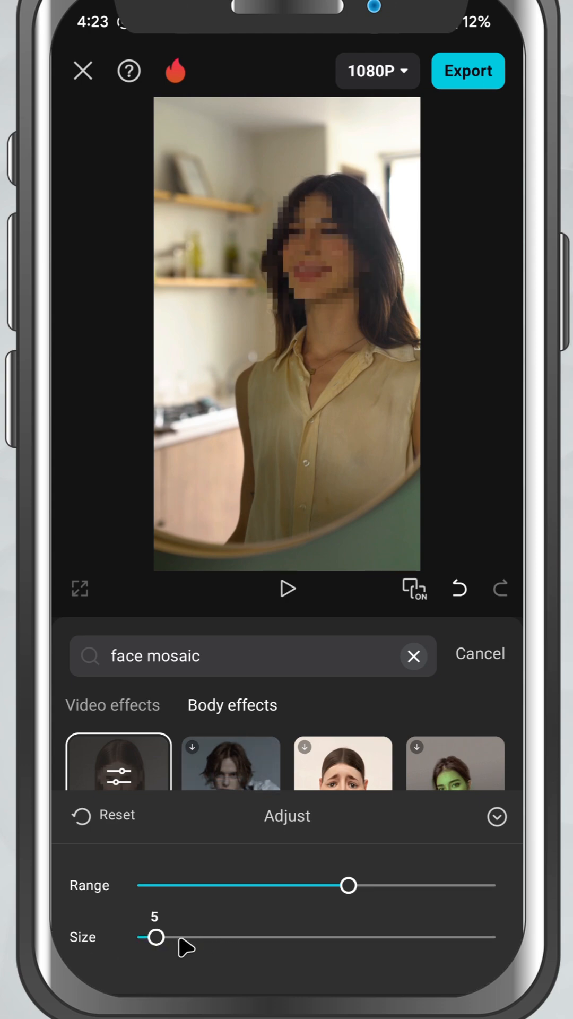
left_click_drag(155, 937, 369, 937)
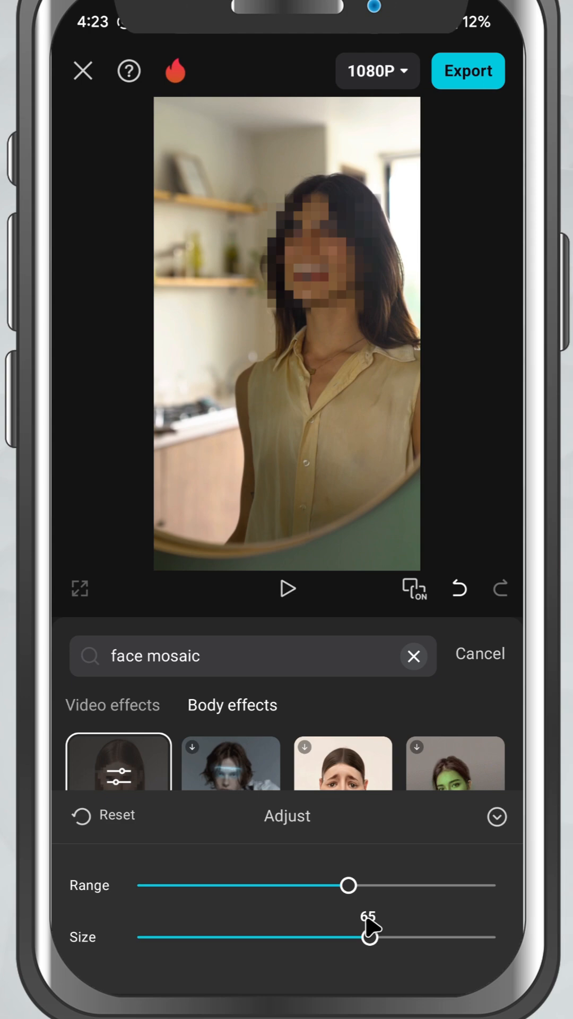
left_click(287, 589)
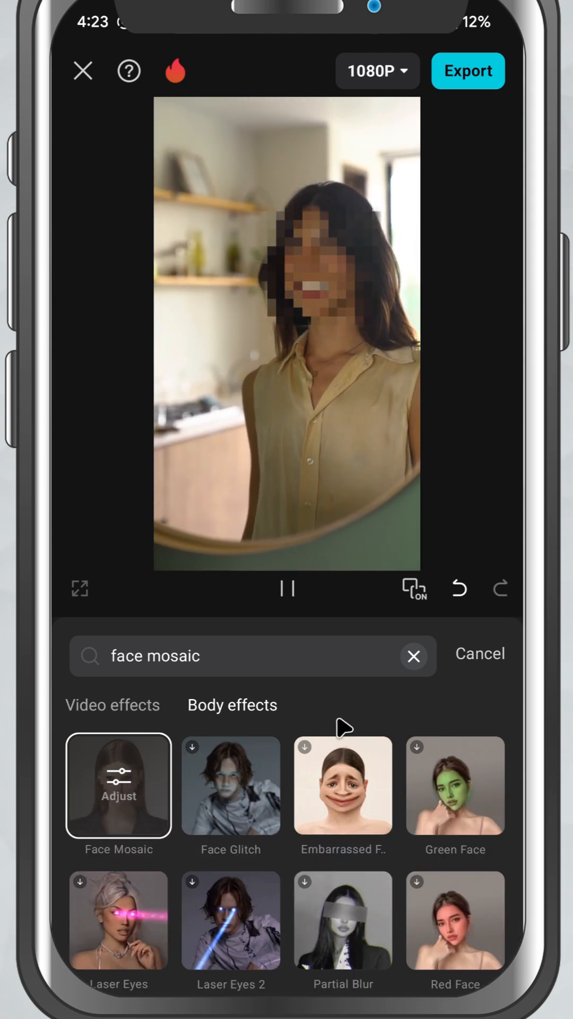
Step: Confirm the Face Mosaic effect and return to the main editing timeline
left_click(478, 653)
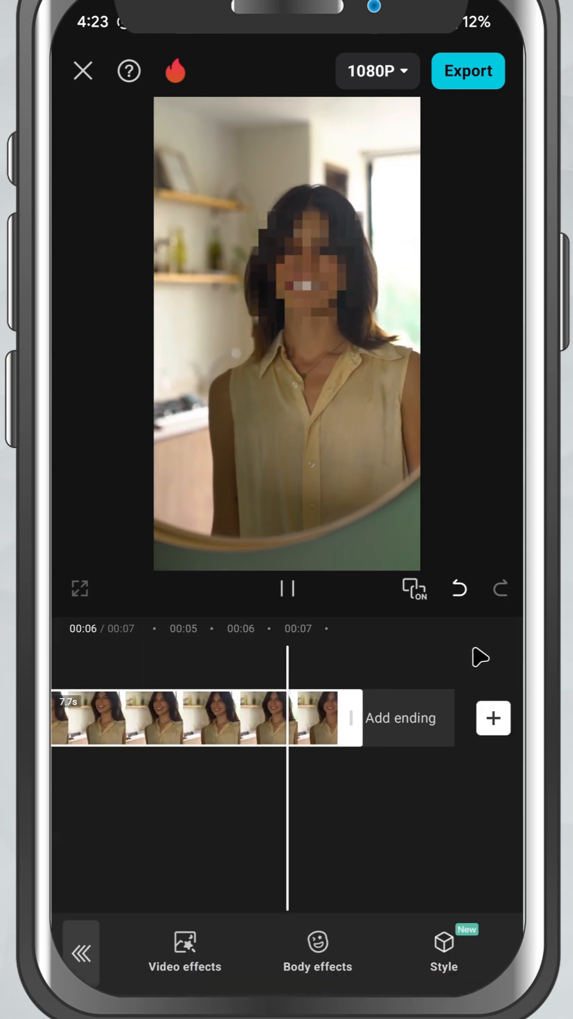